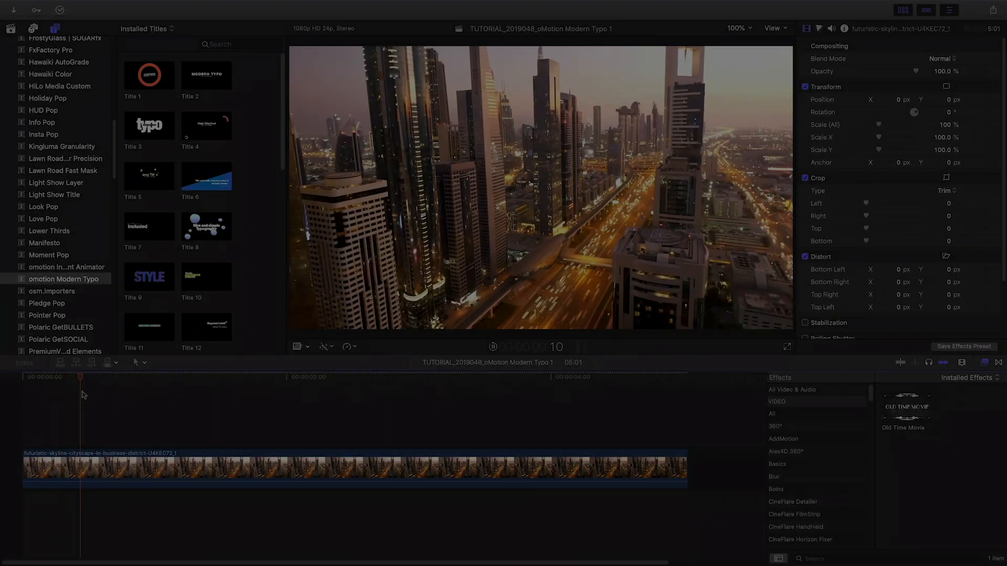
Step: Select Background 6 and scroll its Published Parameters to the In + Out animation settings
{"action": "left_click", "coordinate": [343, 377]}
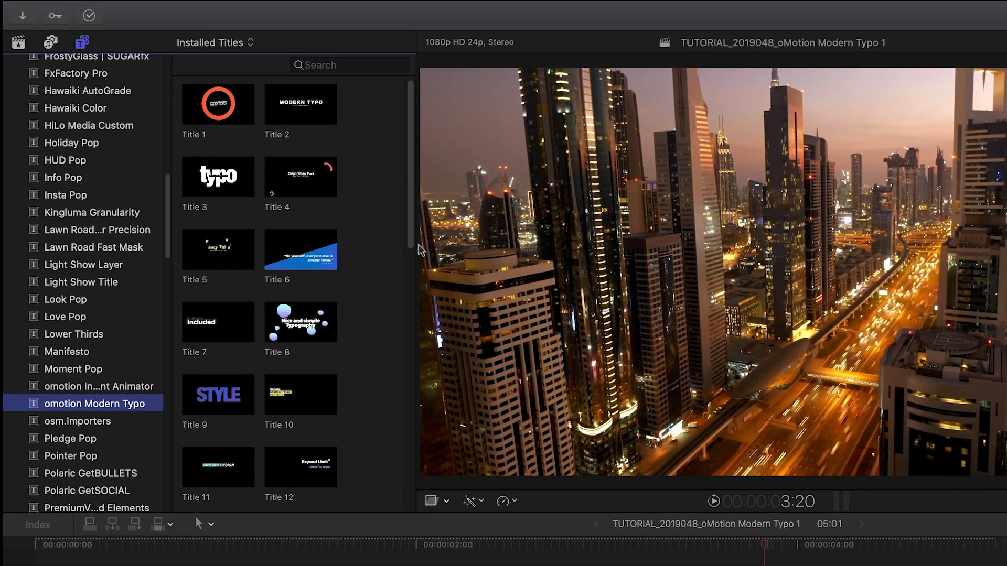
{"action": "scroll", "scroll_direction": "down", "scroll_amount": 3}
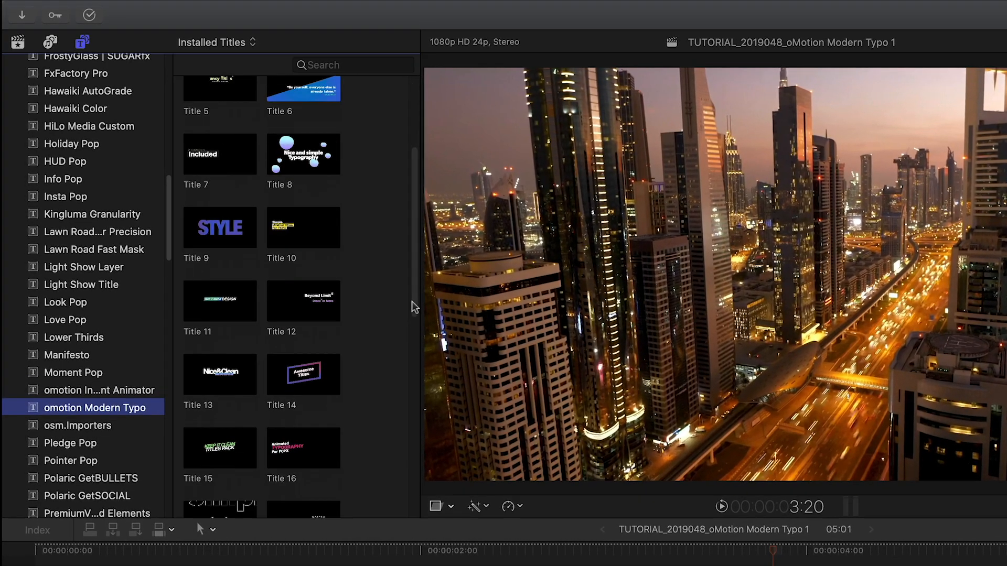
{"action": "scroll", "scroll_direction": "down", "scroll_amount": 3}
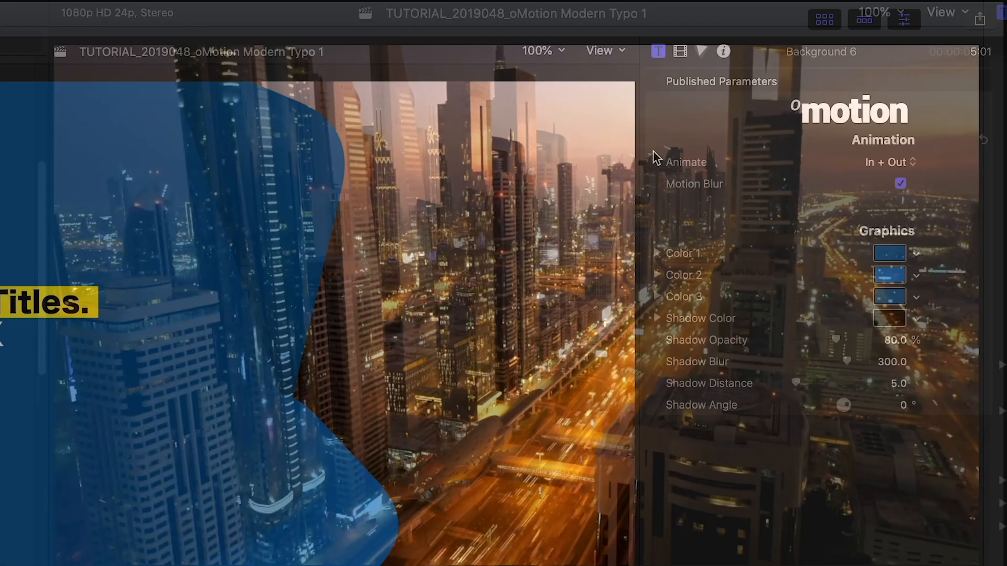
Step: Keep Background 6 animating In + Out while its Color 2 becomes yellow
{"action": "left_click", "coordinate": [889, 162]}
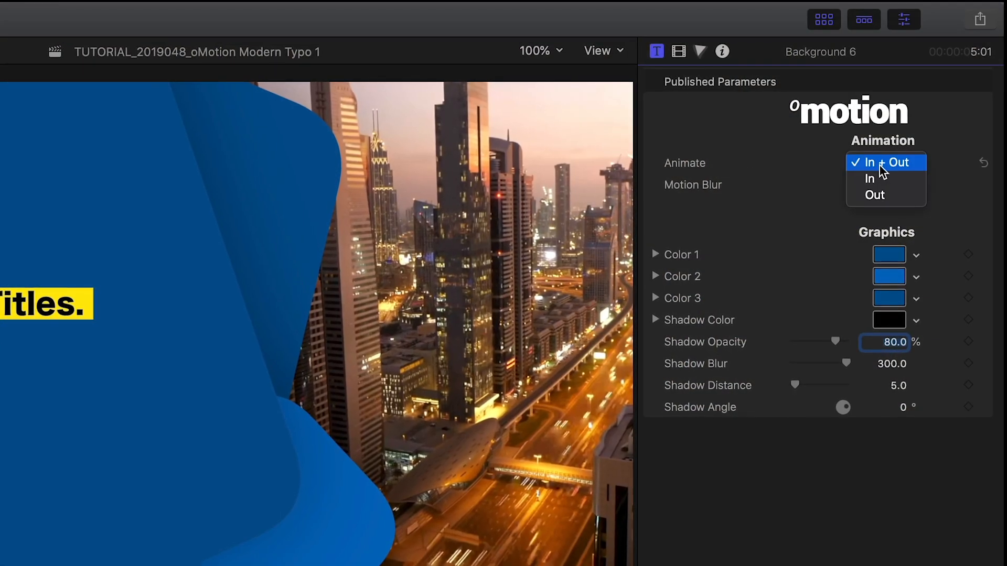
{"action": "mouse_move", "coordinate": [885, 179]}
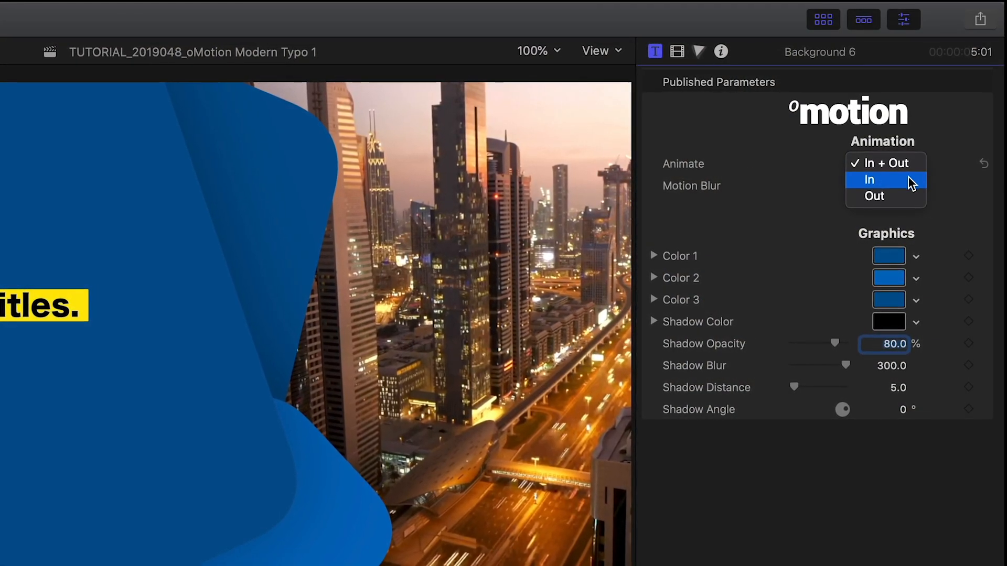
{"action": "left_click", "coordinate": [868, 179]}
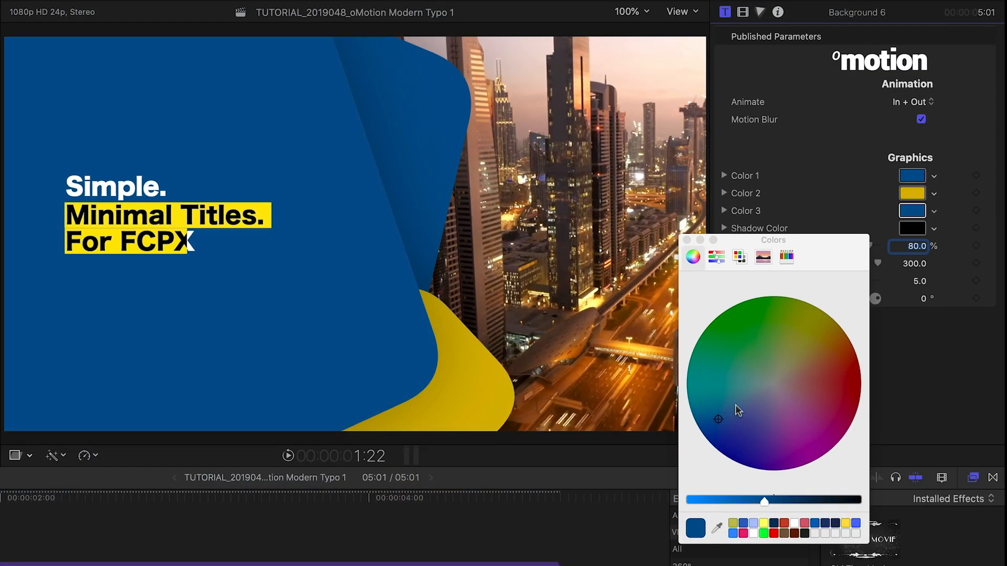
Step: Pick green in the Colors window for the third background card
{"action": "left_click", "coordinate": [755, 308]}
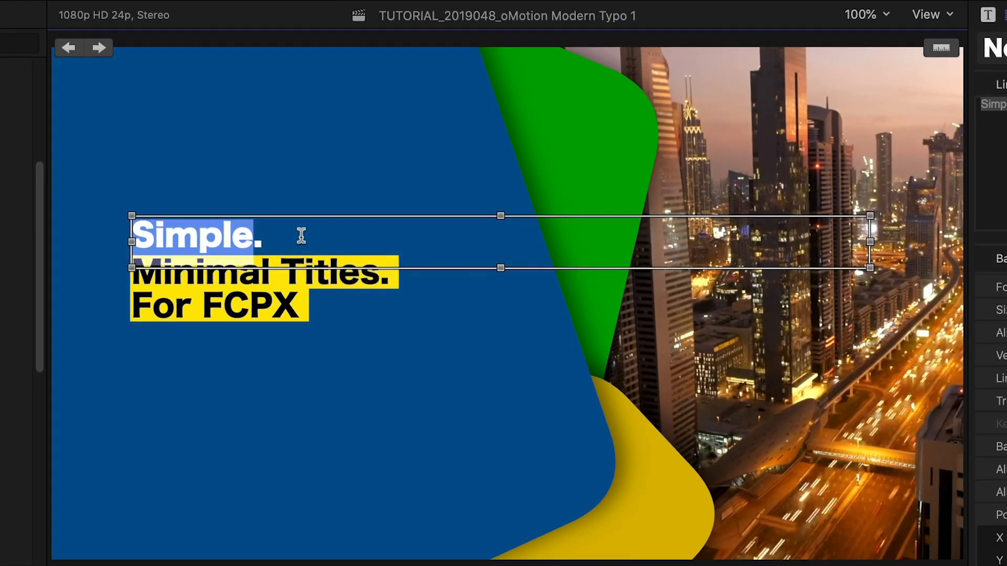
Step: Type 'Modern.' as the new text of the title's first line
{"action": "type", "text": "Modern."}
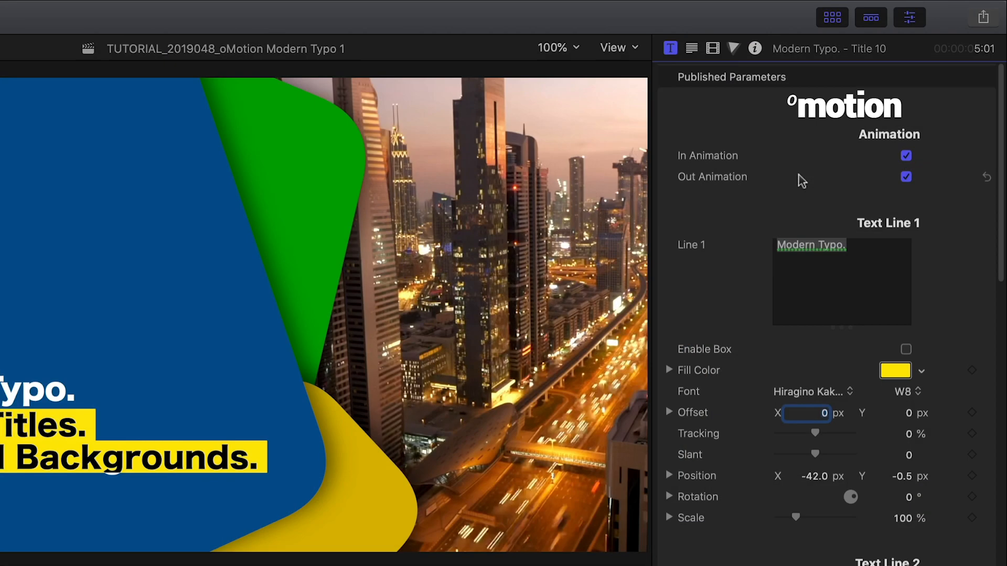
Step: Toggle the title's in and out animations and give 'Modern Typo.' a yellow box
{"action": "left_click", "coordinate": [906, 155]}
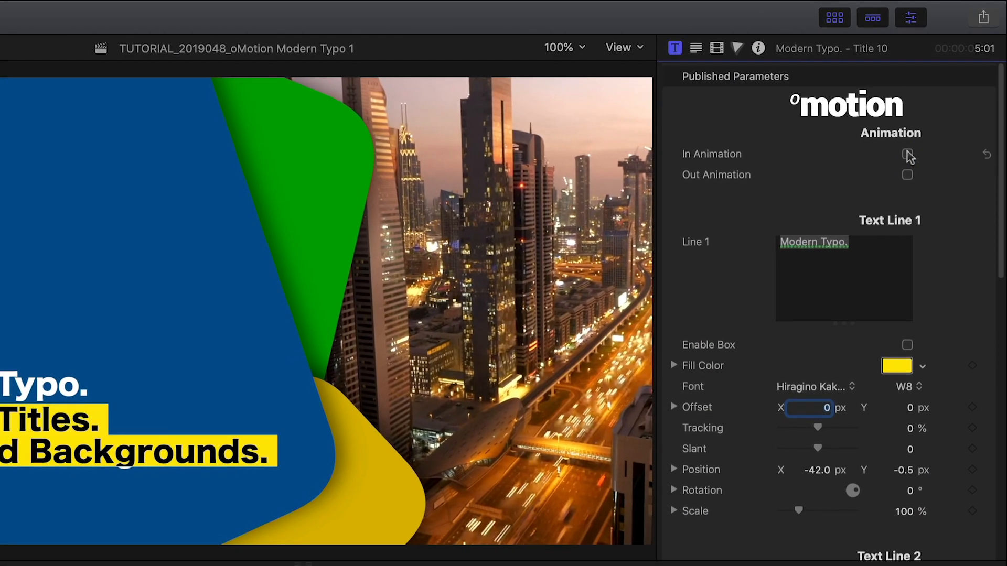
{"action": "left_click", "coordinate": [908, 154]}
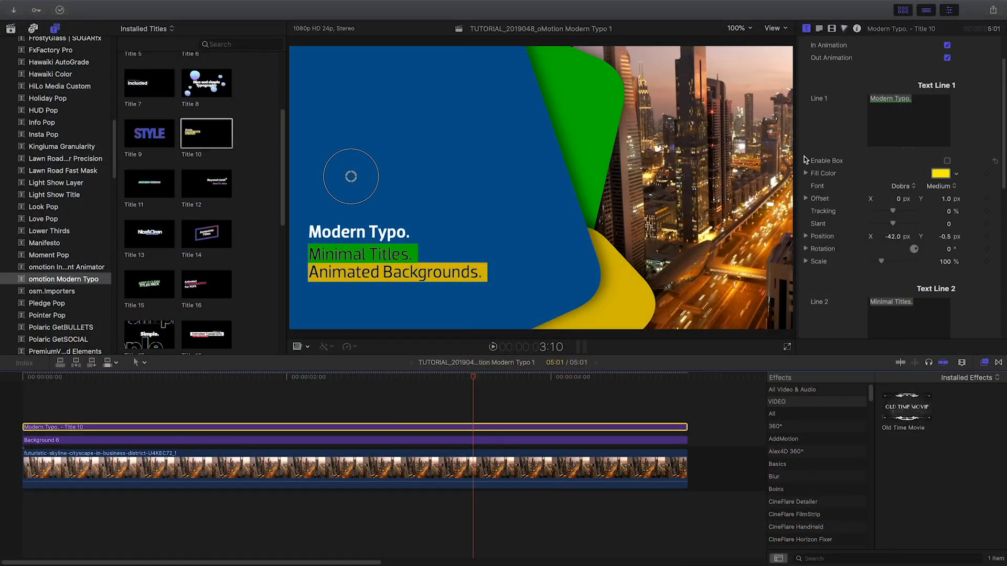
{"action": "left_click", "coordinate": [947, 161]}
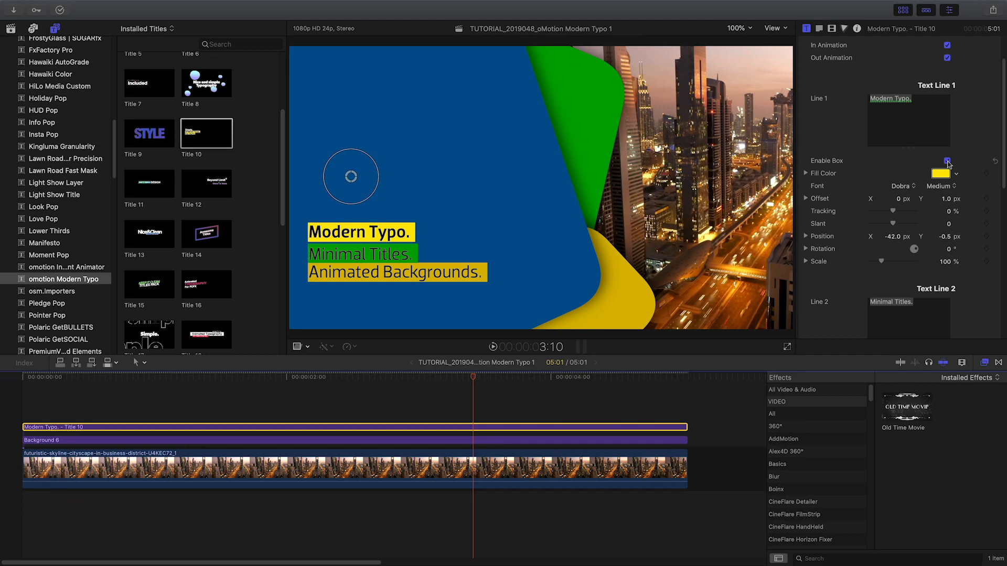